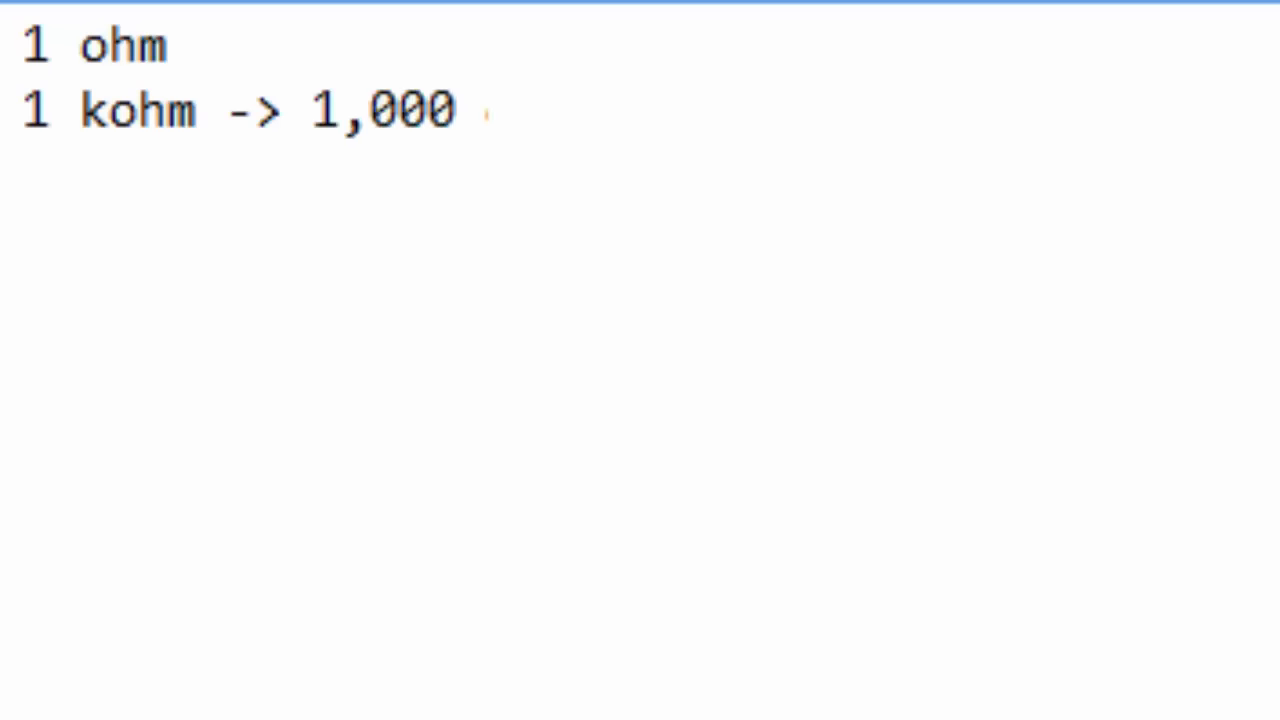
Write the conversion lines: kohm to 1,000 ohms and mohm to 1,000,000 ohms
{"action": "type", "text": "ohms"}
{"action": "type", "text": "1"}
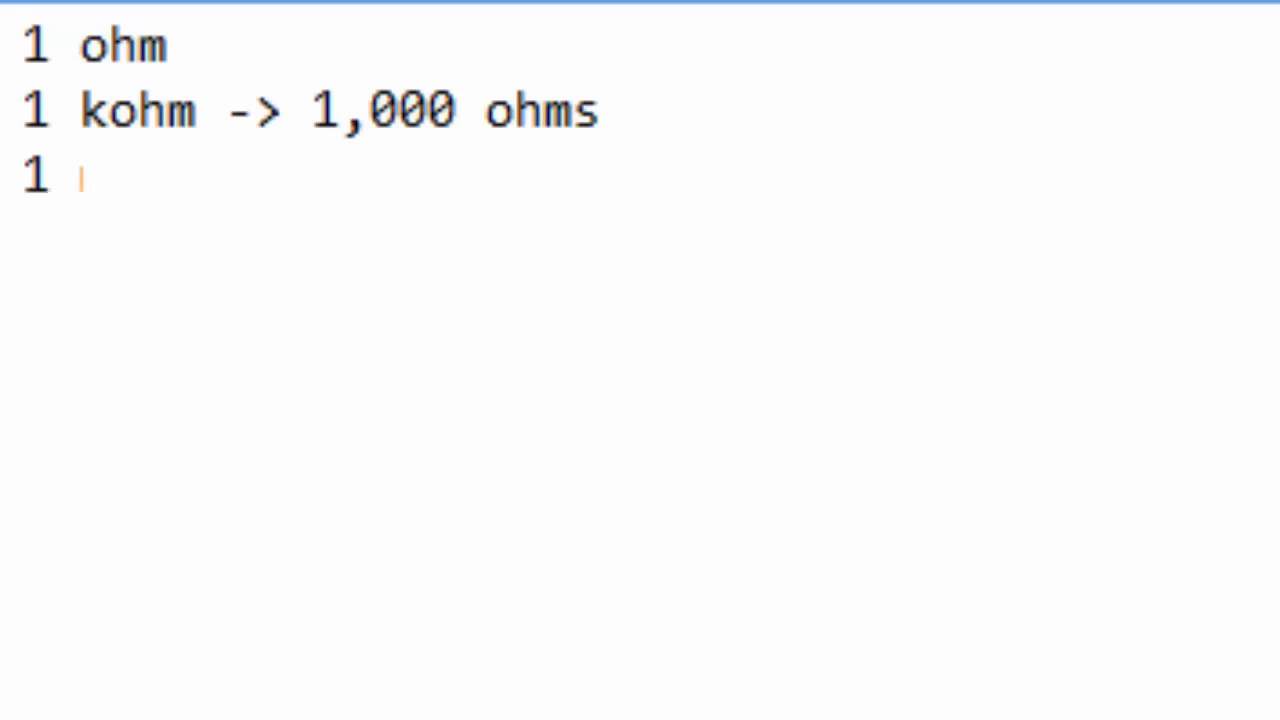
{"action": "type", "text": "mohm -"}
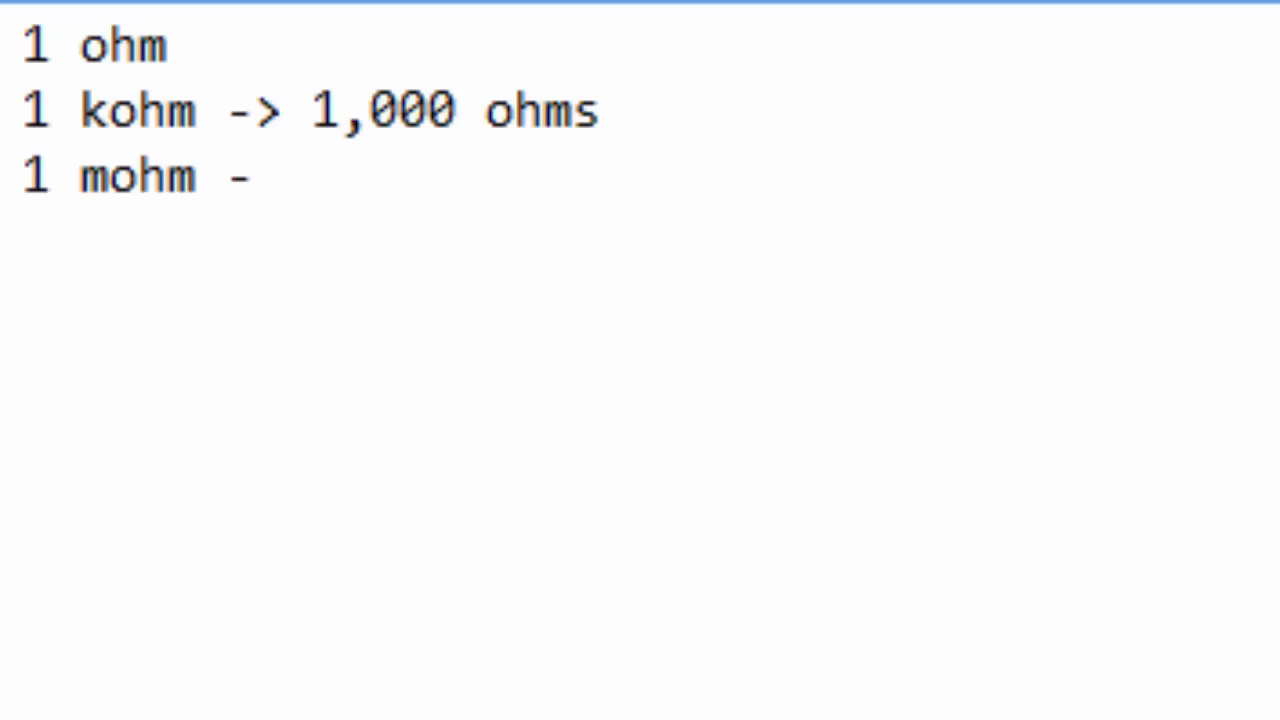
{"action": "type", "text": "-> 1,0"}
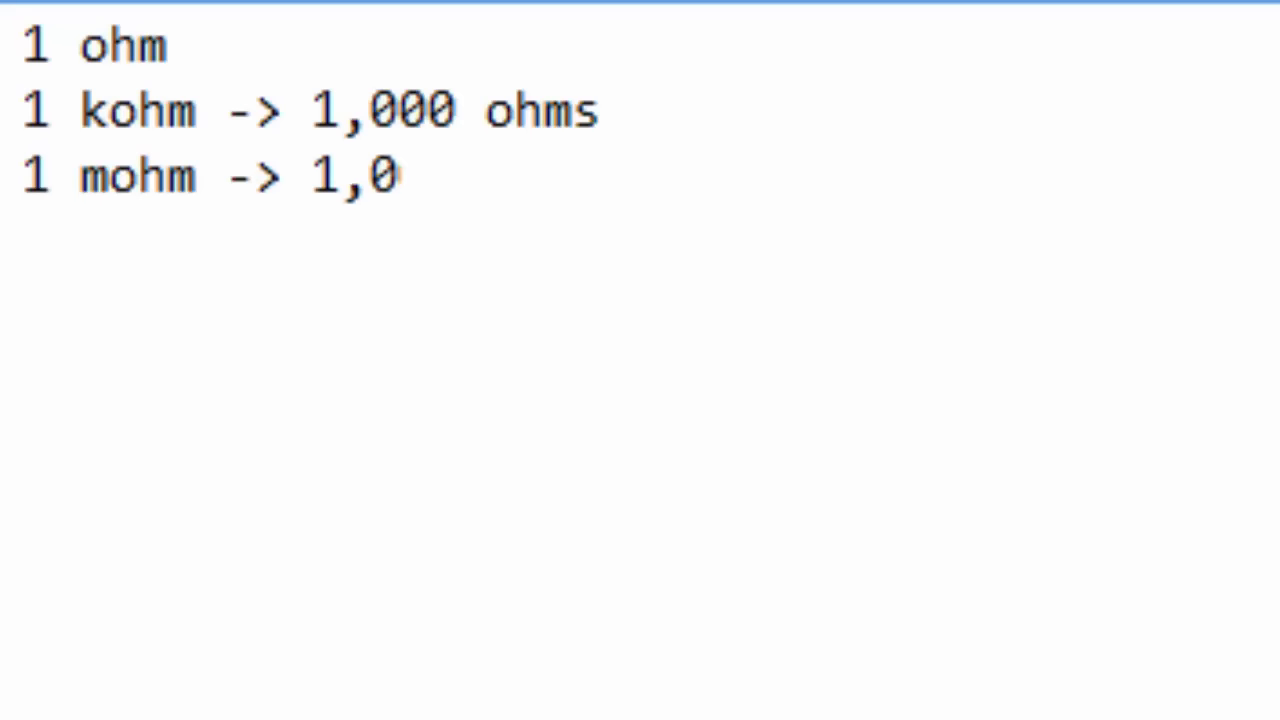
{"action": "type", "text": "00,100"}
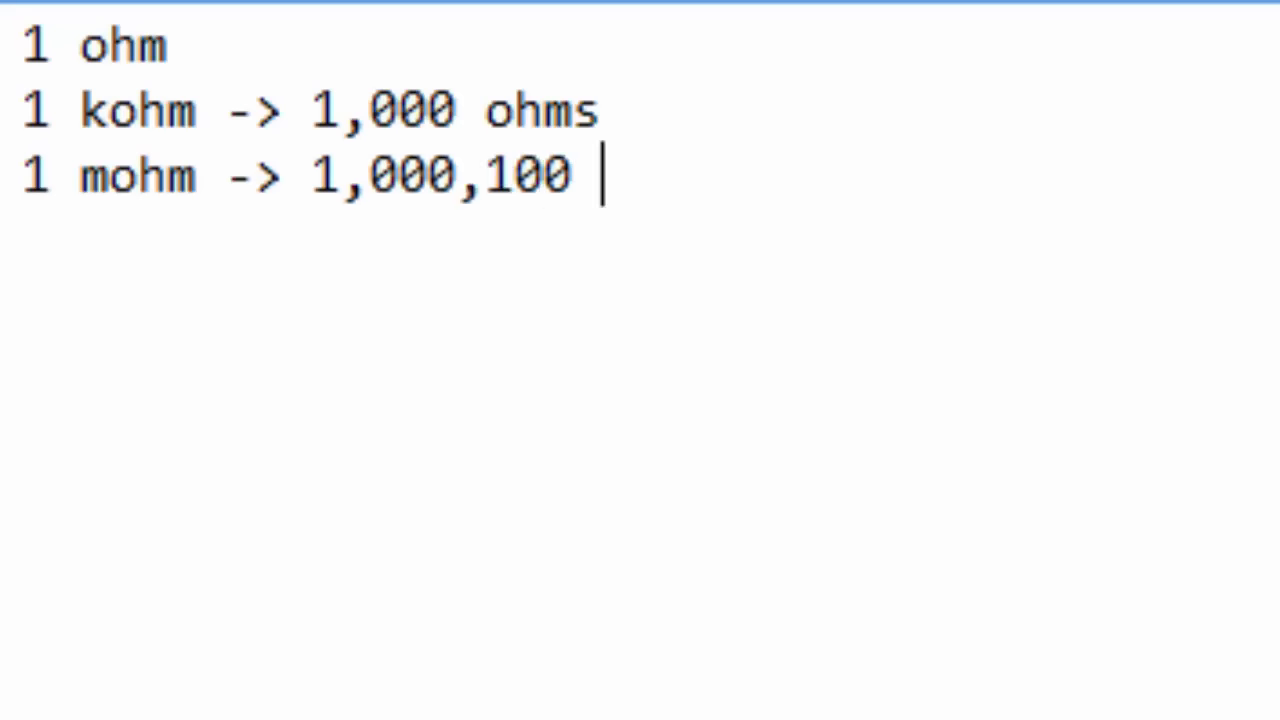
{"action": "type", "text": "ohms"}
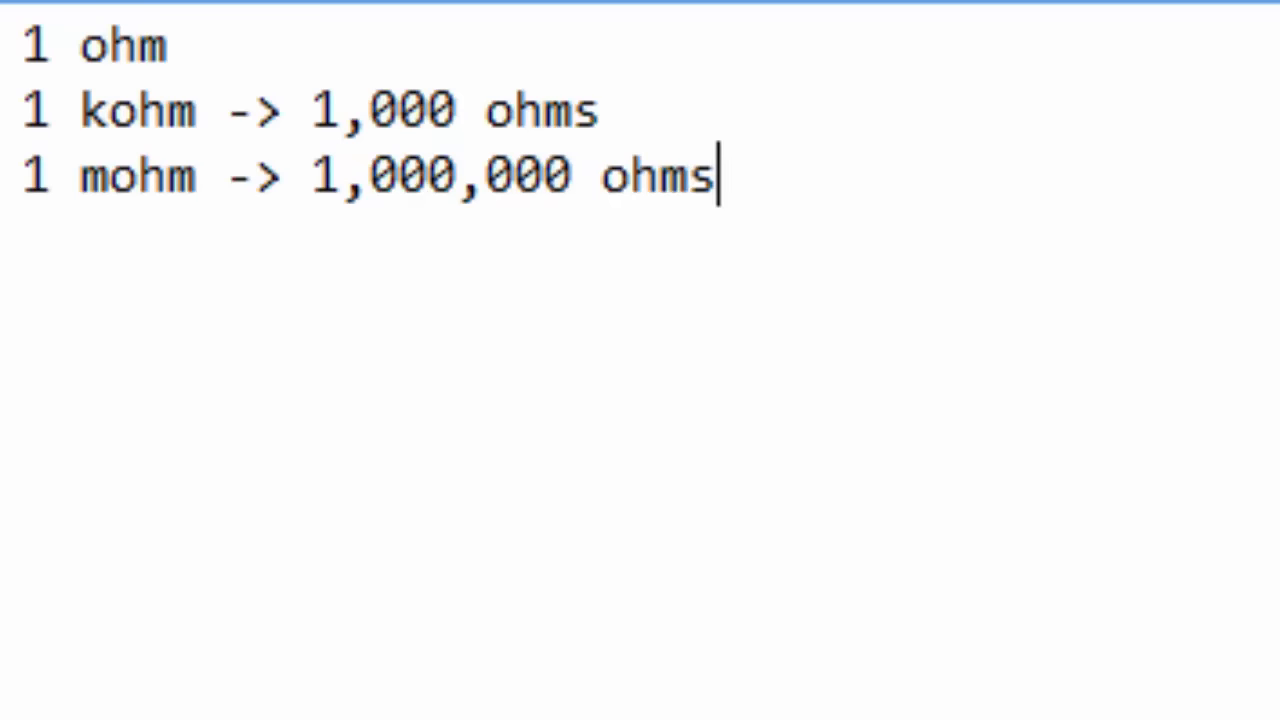
Replace the leading numbers so the lines read 20 kohm and 2 mohm
{"action": "left_click", "coordinate": [164, 48]}
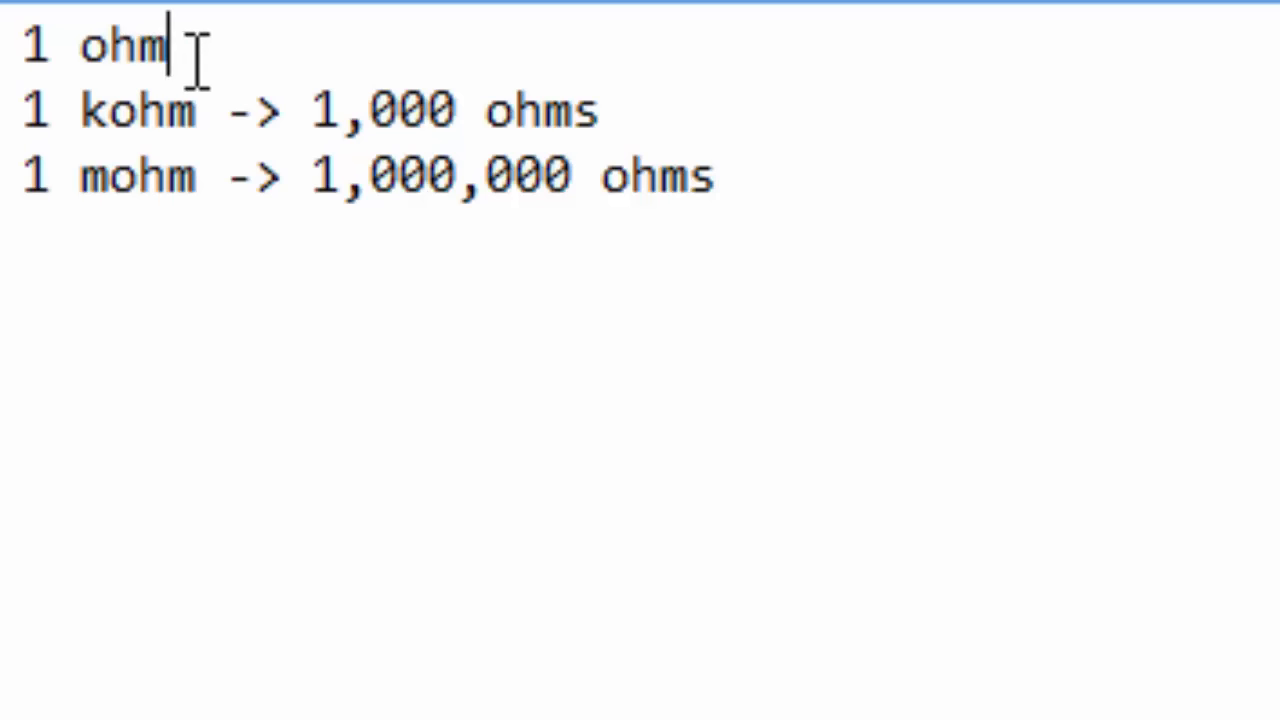
{"action": "left_click", "coordinate": [100, 112]}
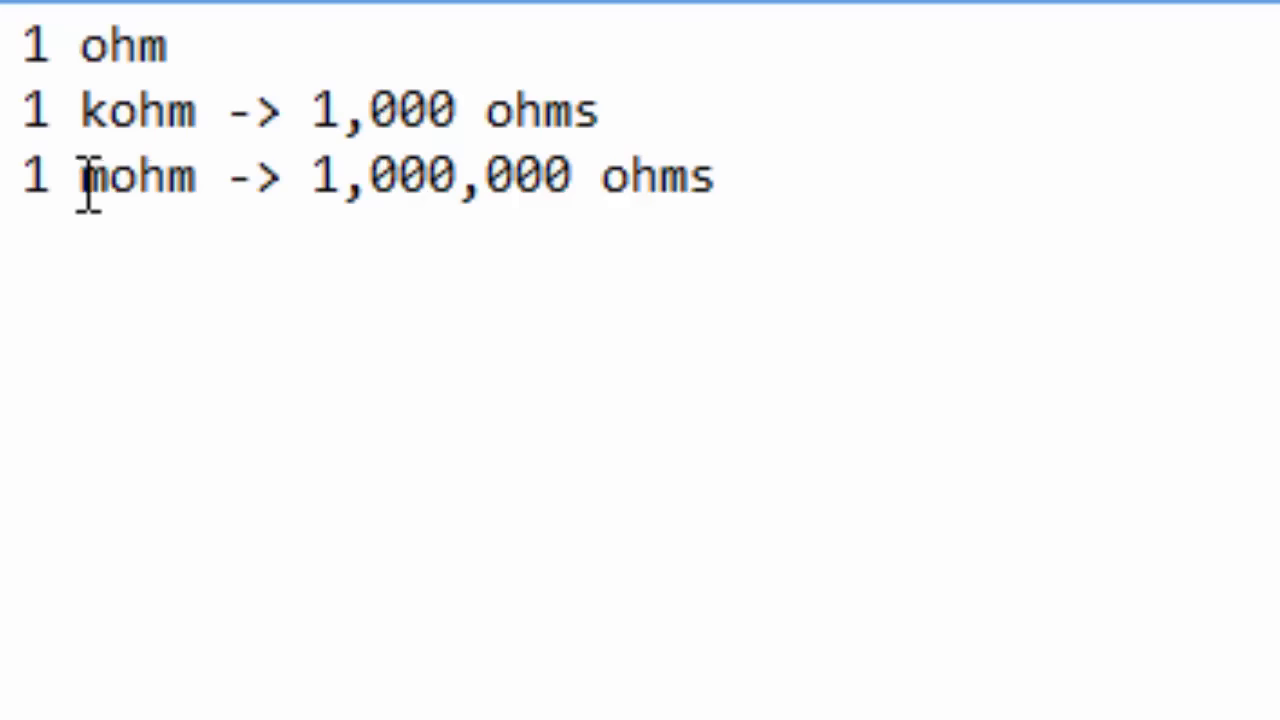
{"action": "double_click", "coordinate": [440, 176]}
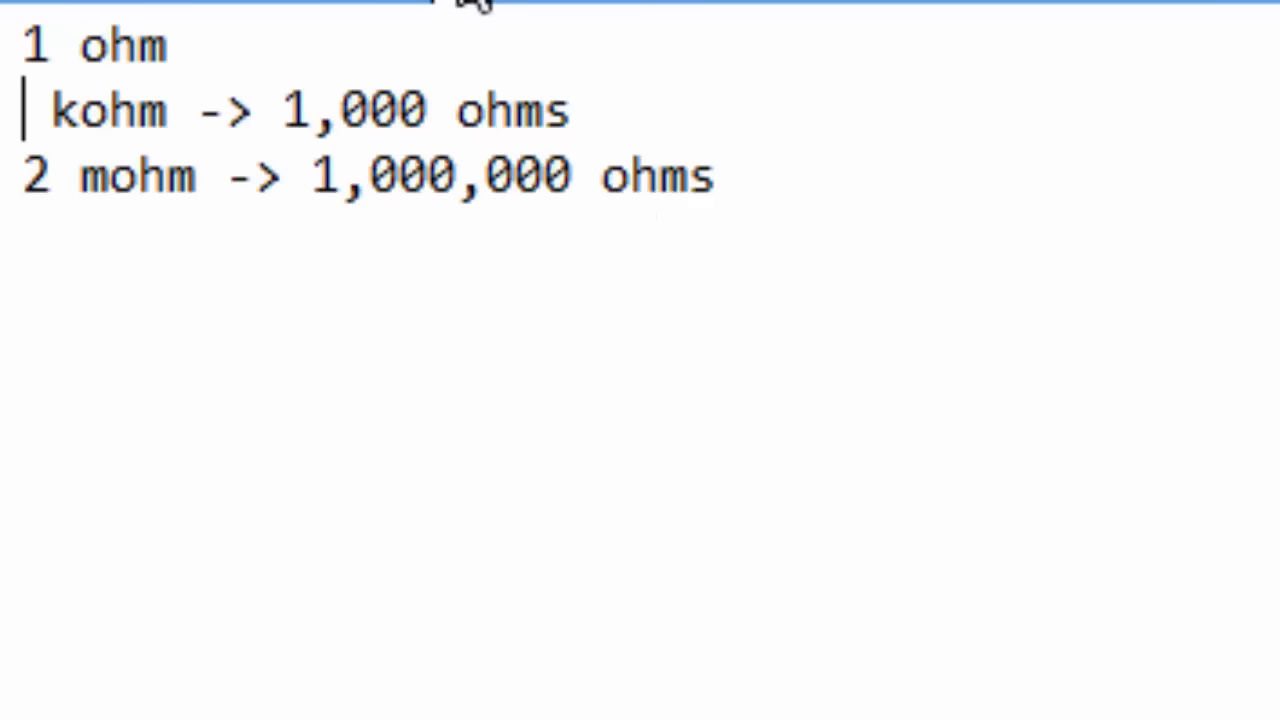
{"action": "type", "text": "20"}
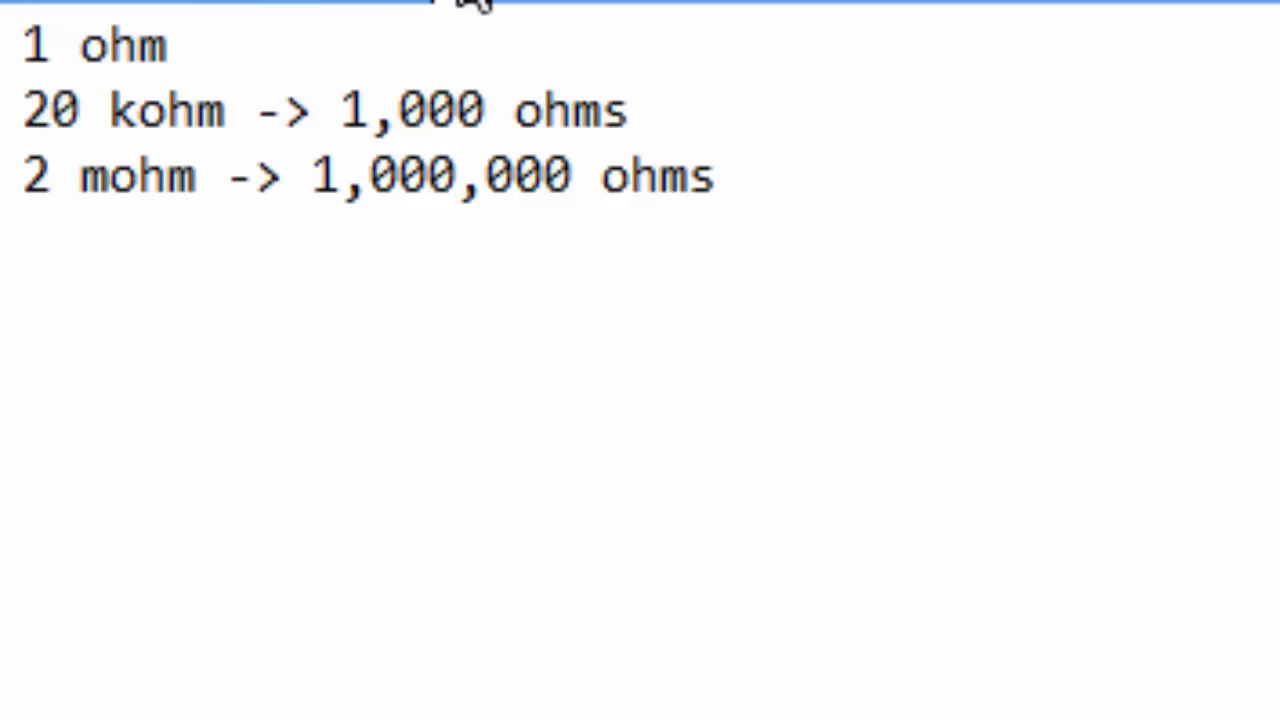
{"action": "left_click", "coordinate": [84, 110]}
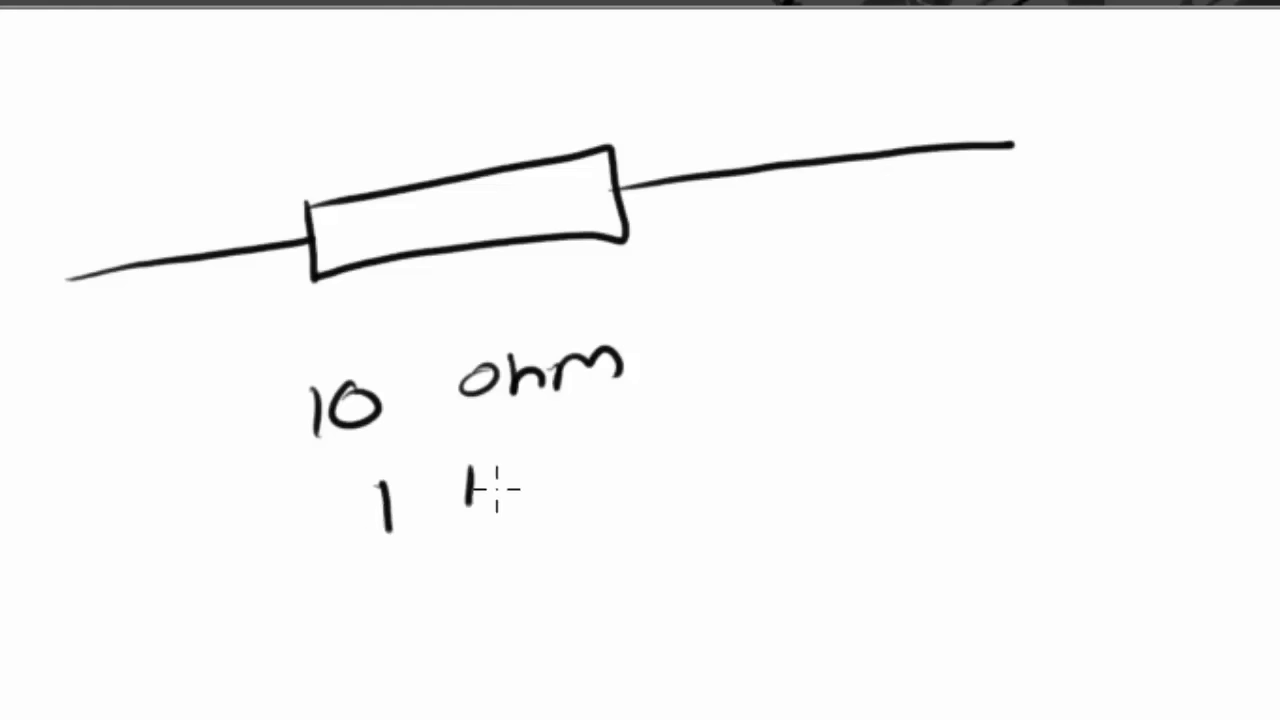
Handwrite the resistor's value below it and paint another colour band on its body
{"action": "left_click_drag", "start_coordinate": [460, 490], "coordinate": [660, 480]}
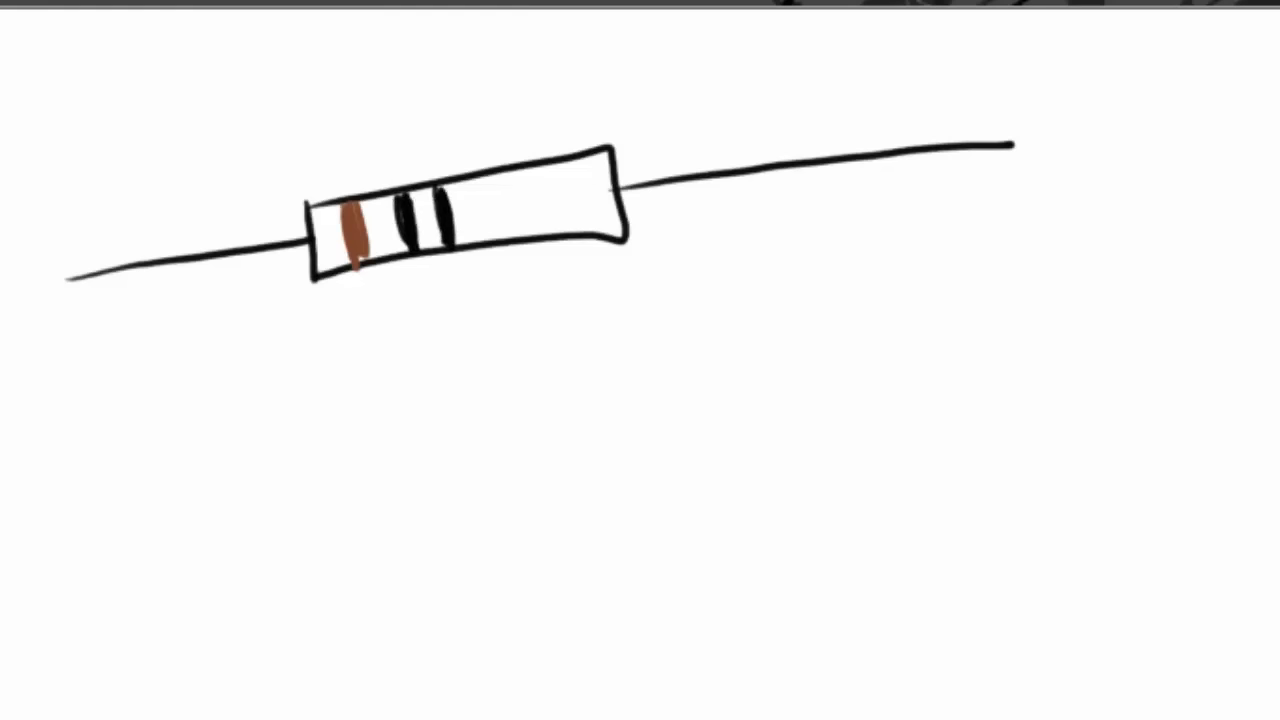
{"action": "left_click_drag", "start_coordinate": [562, 180], "coordinate": [560, 218]}
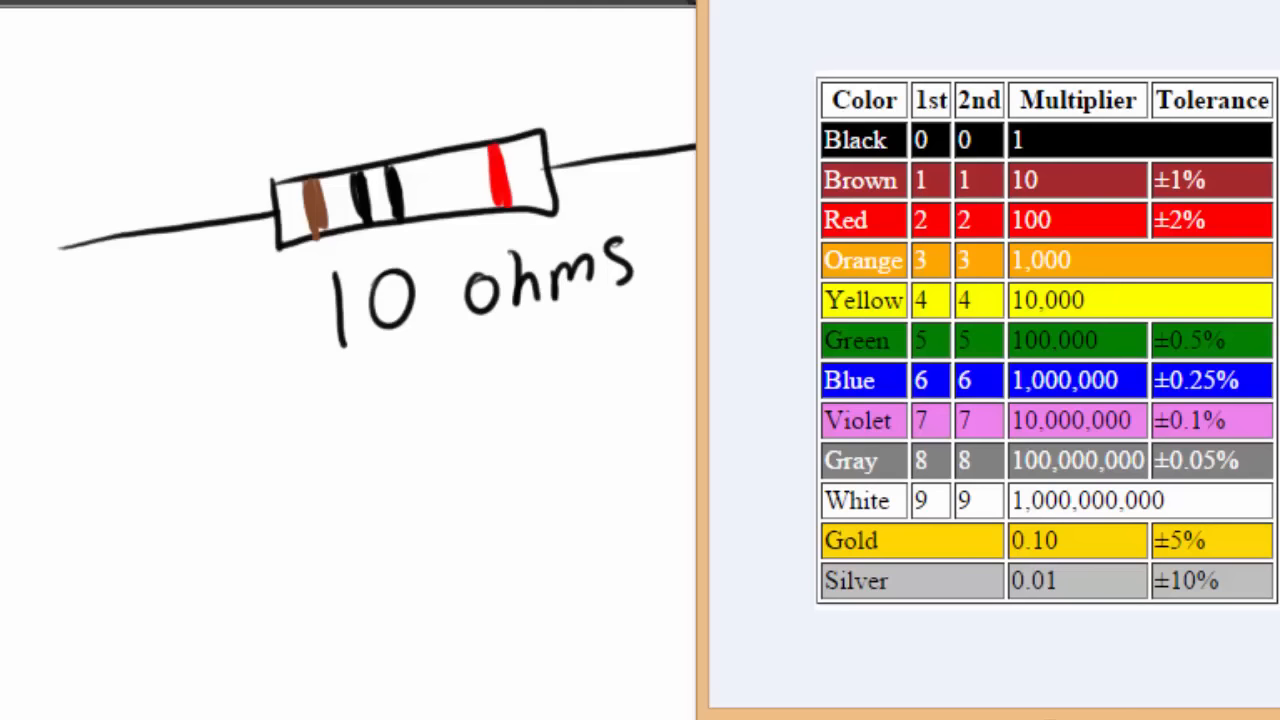
{"action": "mouse_move", "coordinate": [336, 228]}
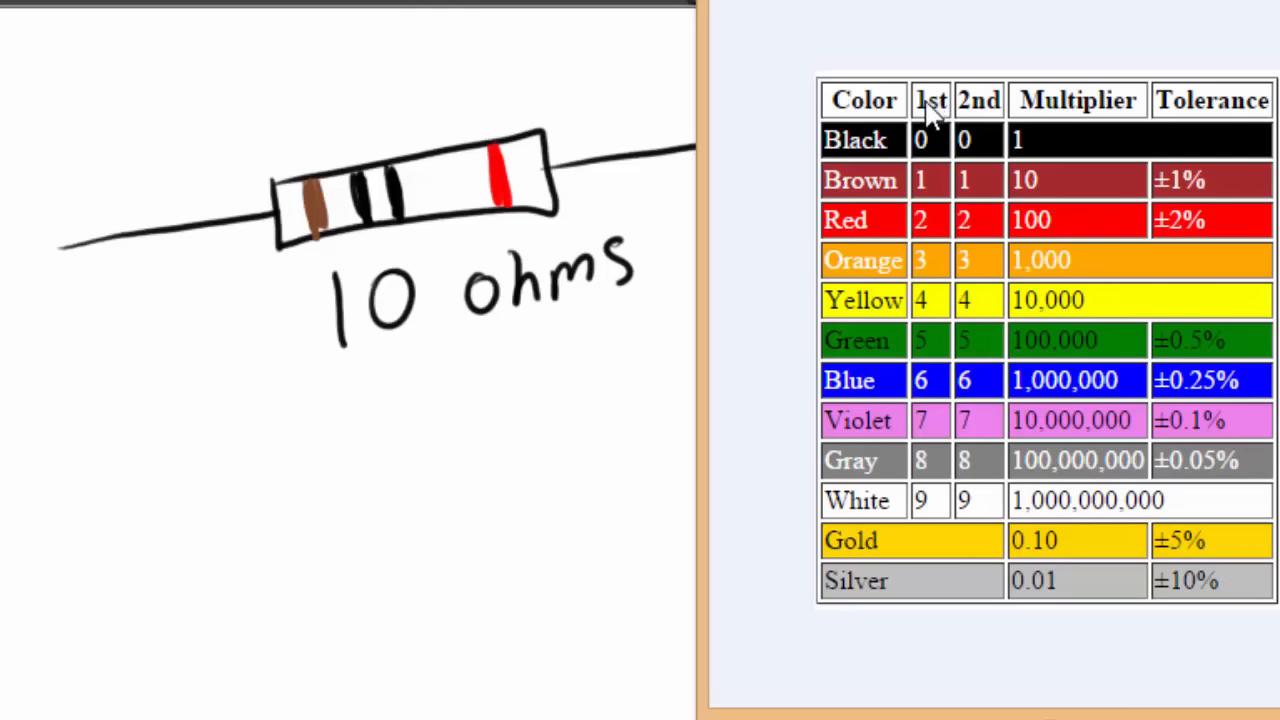
{"action": "mouse_move", "coordinate": [864, 184]}
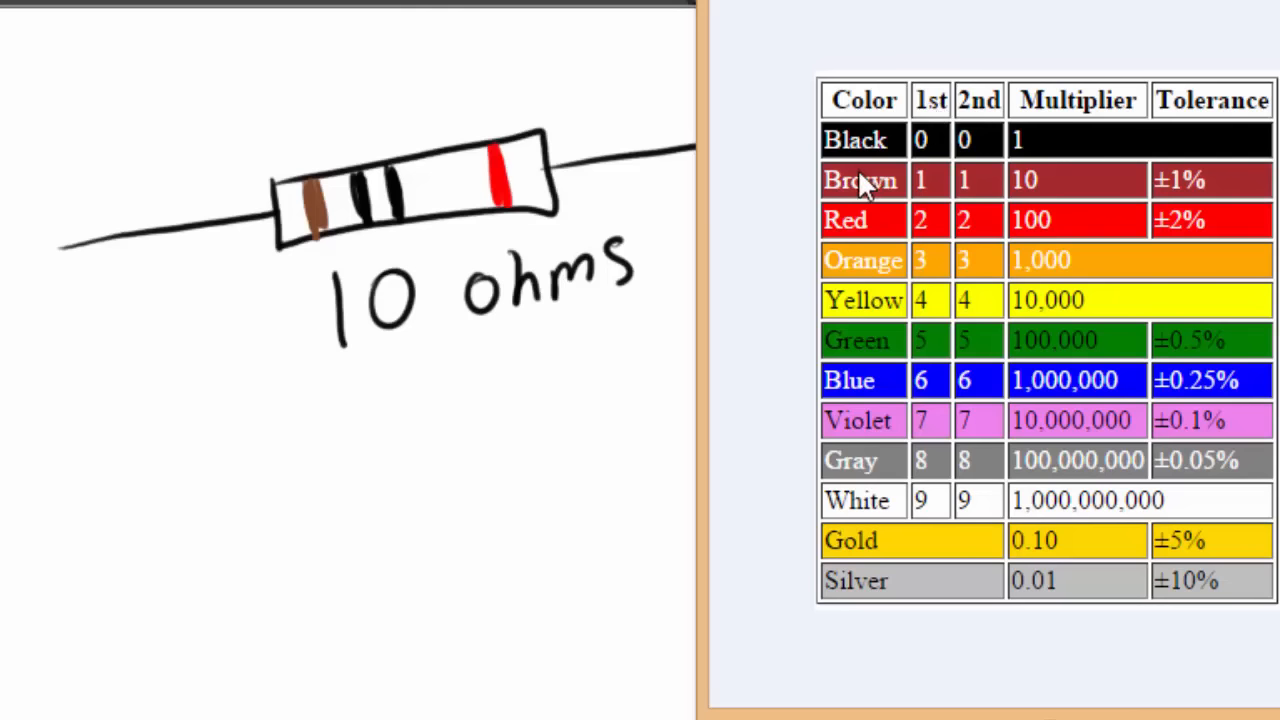
{"action": "mouse_move", "coordinate": [896, 204]}
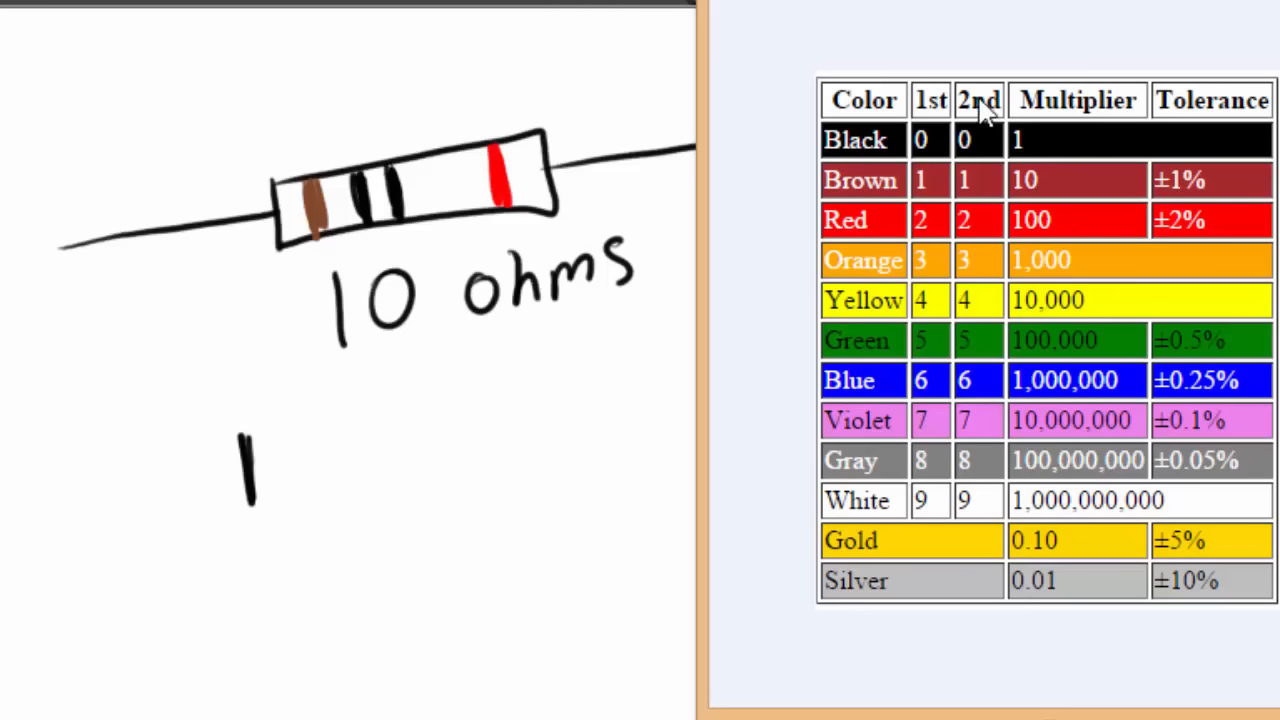
{"action": "mouse_move", "coordinate": [856, 156]}
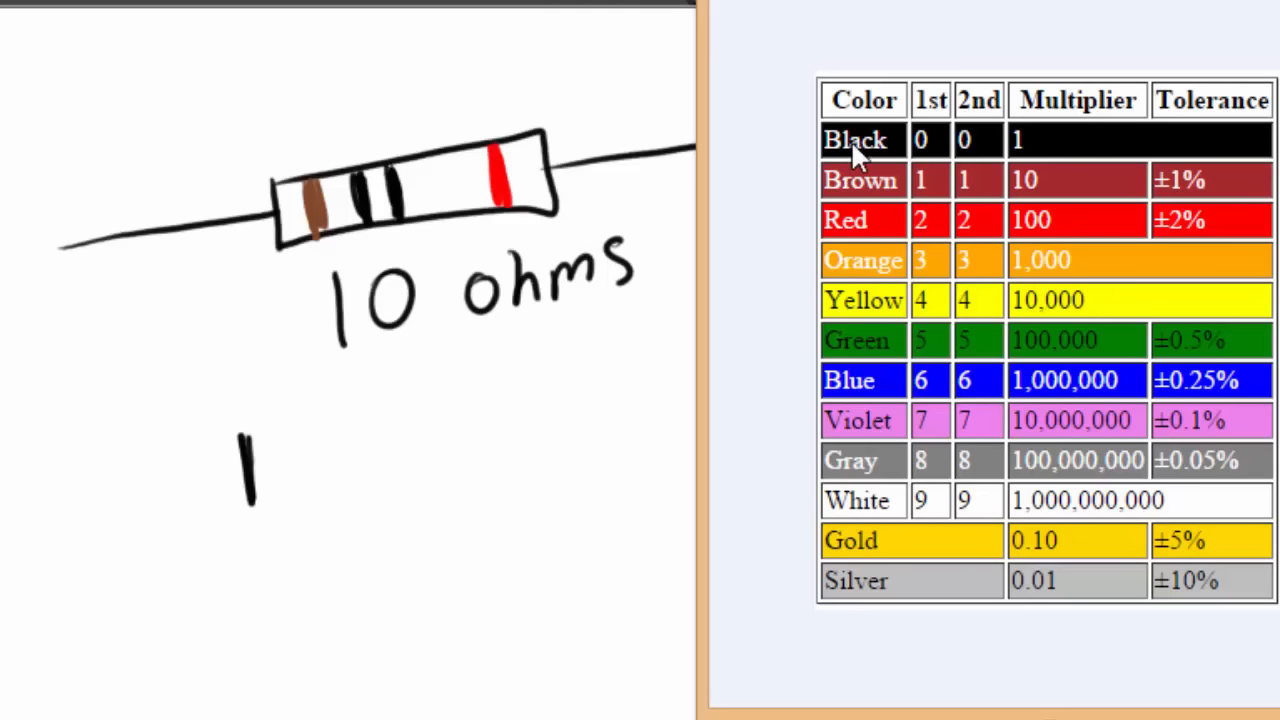
{"action": "mouse_move", "coordinate": [340, 512]}
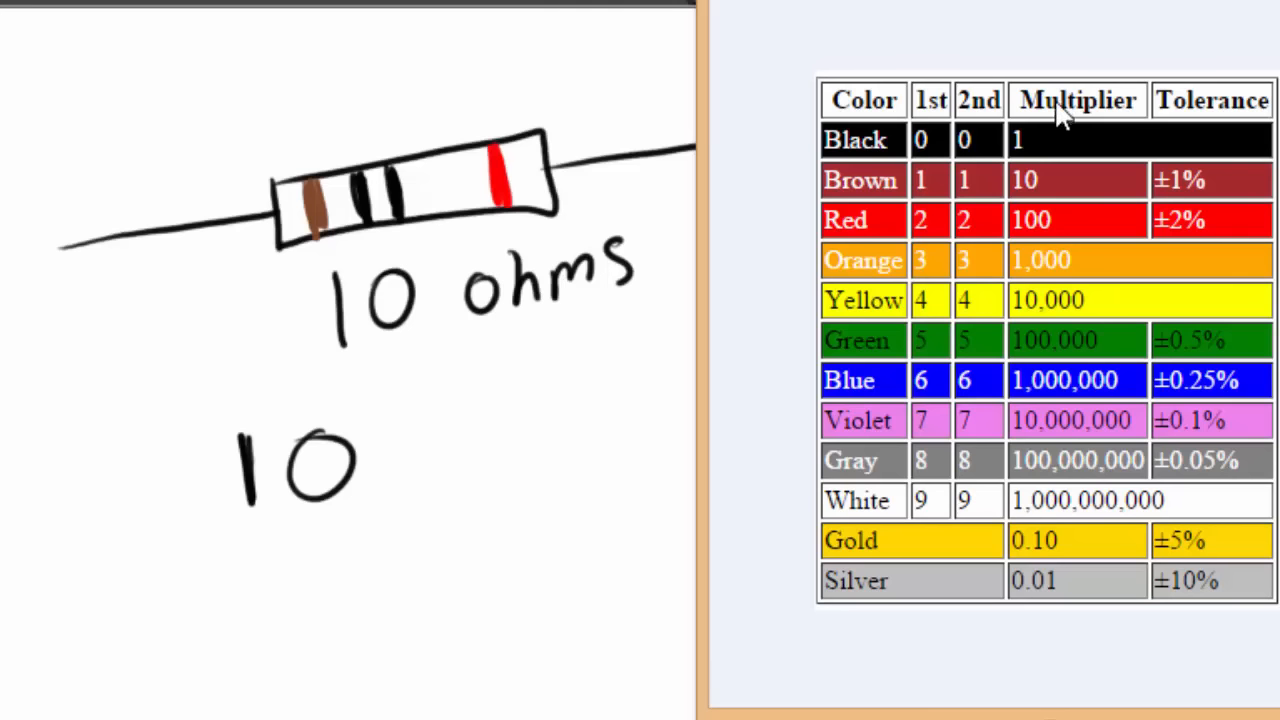
{"action": "mouse_move", "coordinate": [1036, 170]}
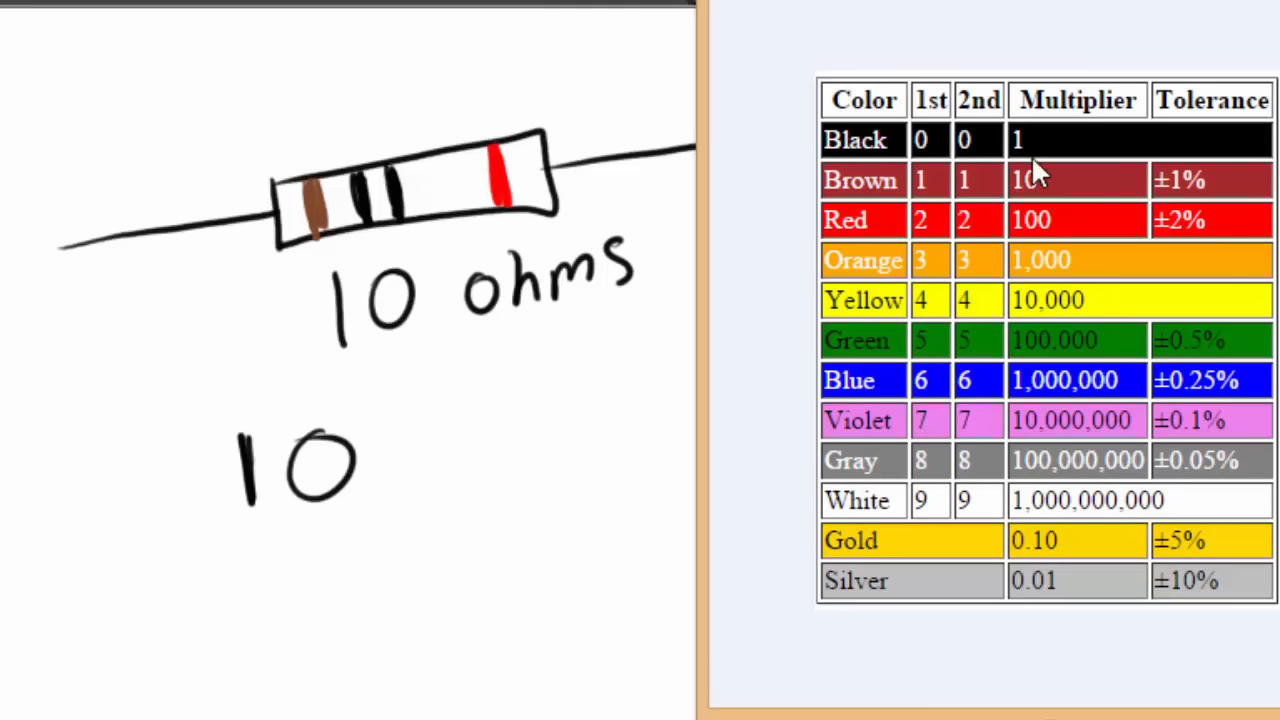
{"action": "mouse_move", "coordinate": [1084, 140]}
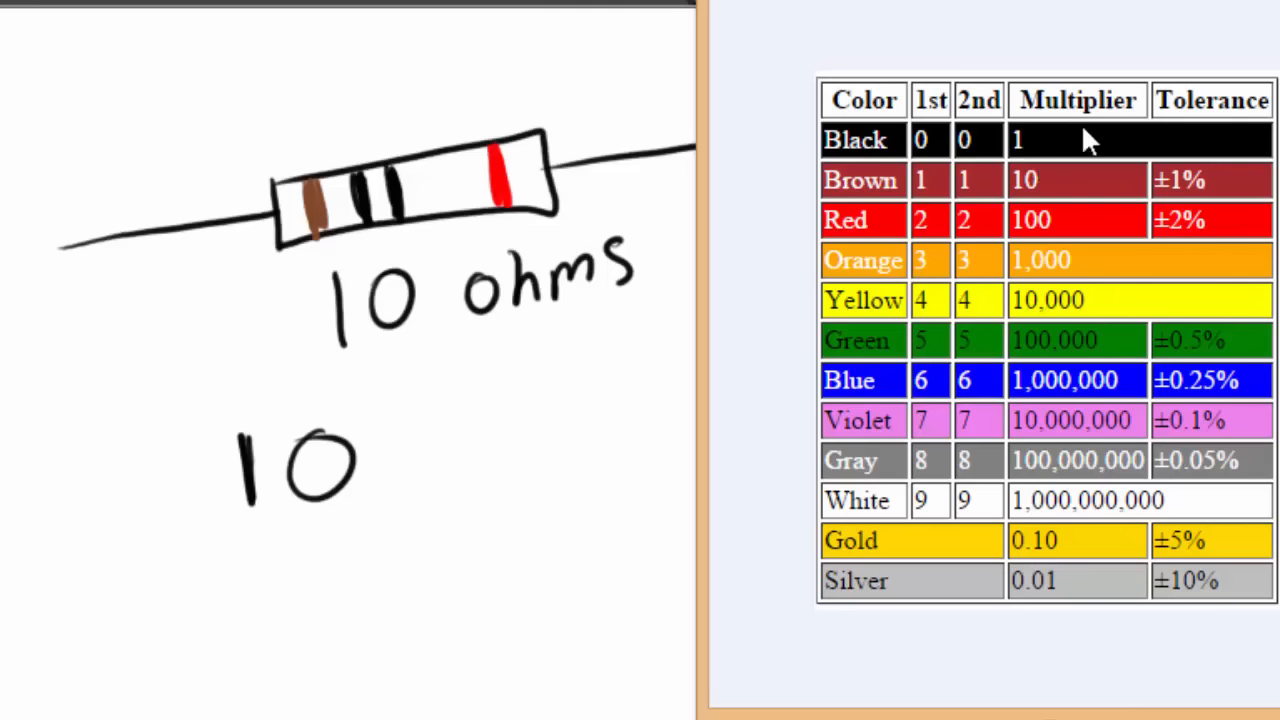
{"action": "mouse_move", "coordinate": [1020, 144]}
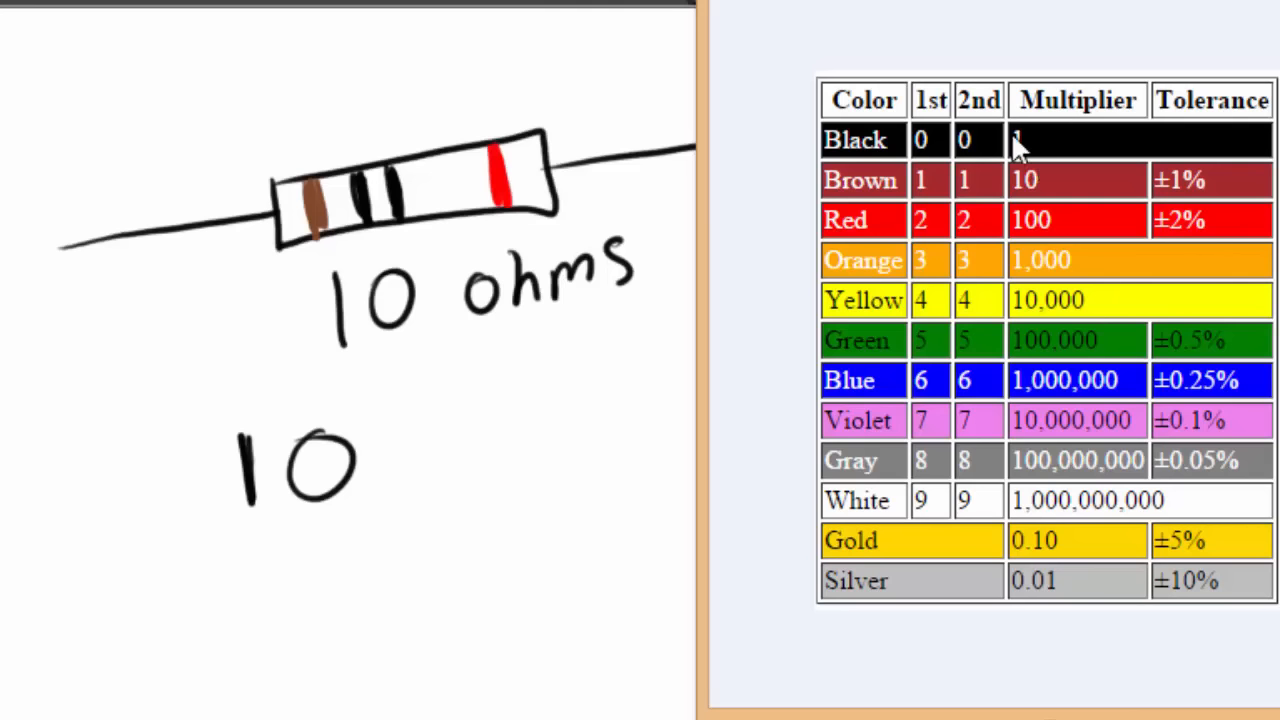
{"action": "mouse_move", "coordinate": [1084, 176]}
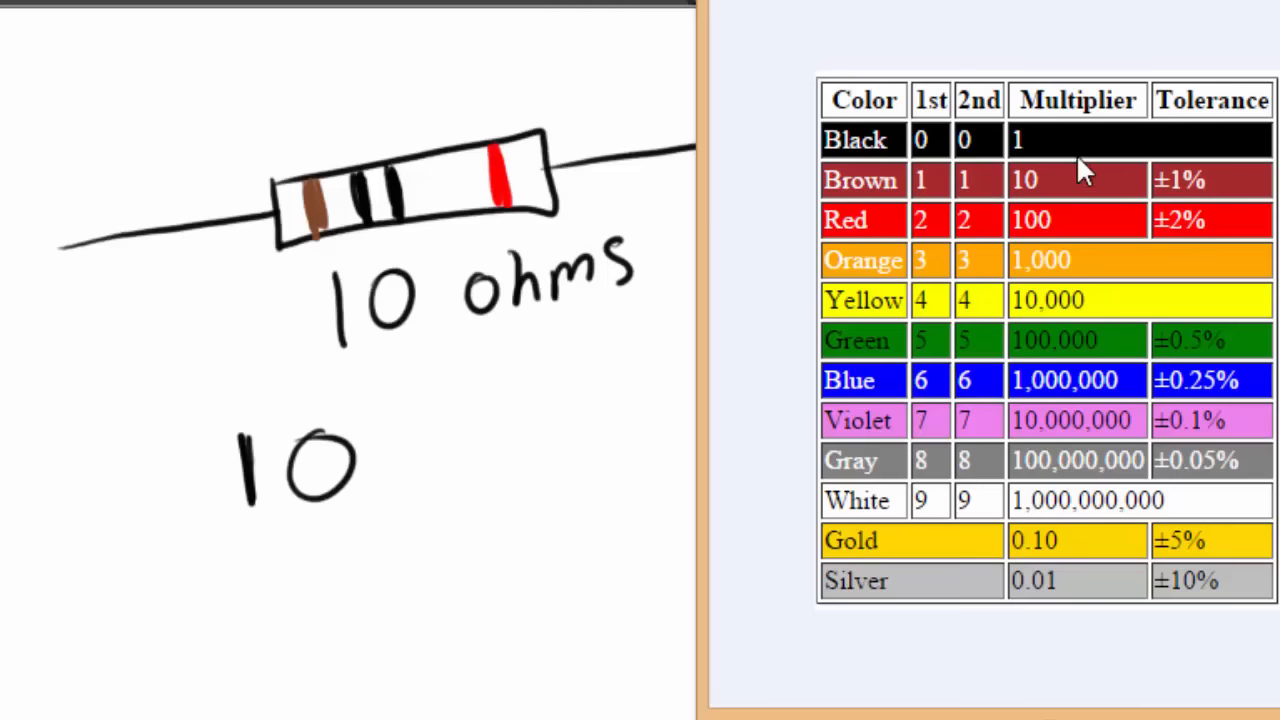
{"action": "mouse_move", "coordinate": [396, 456]}
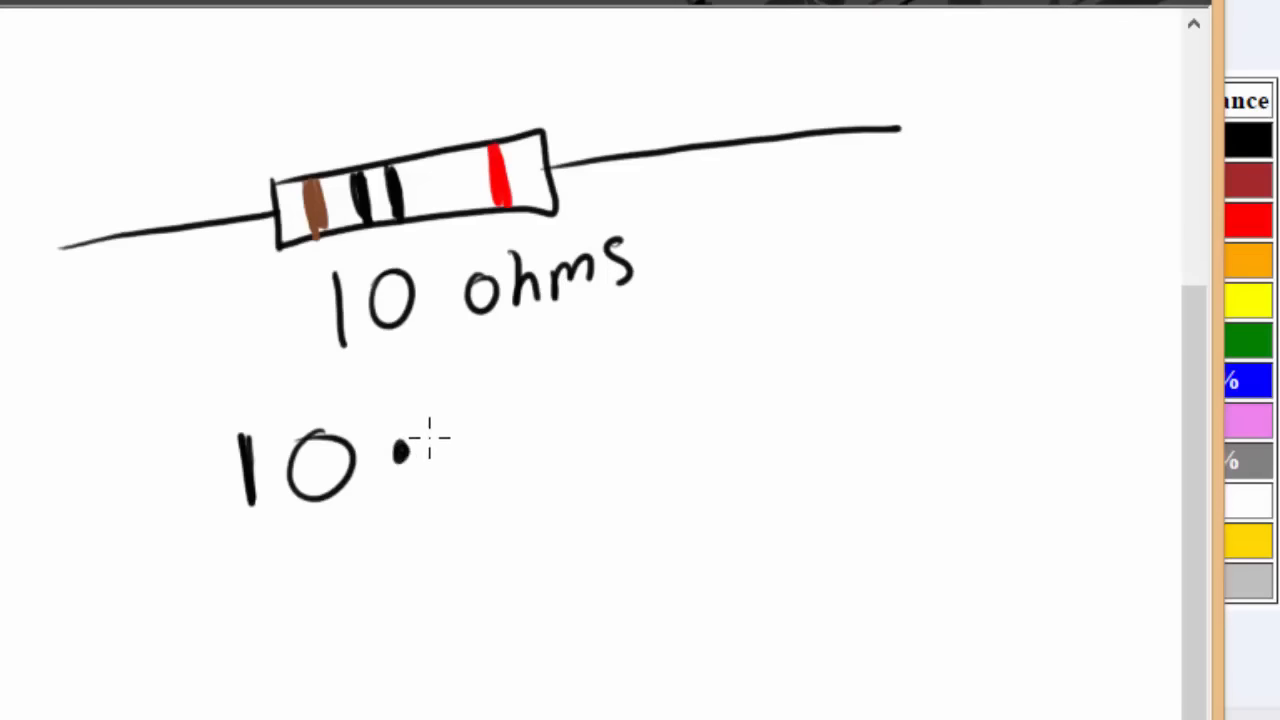
Write the black multiplier 1 into the calculation 10 · 1 =
{"action": "left_click_drag", "start_coordinate": [464, 410], "coordinate": [464, 490]}
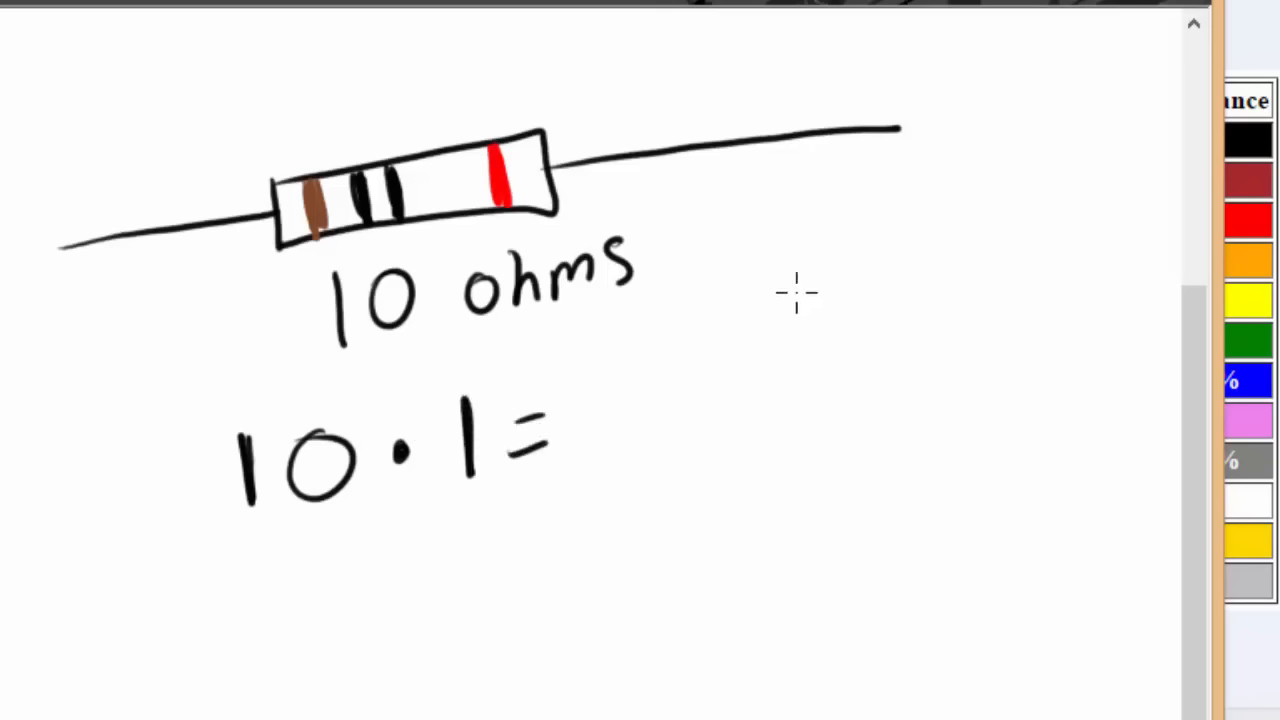
{"action": "mouse_move", "coordinate": [624, 414]}
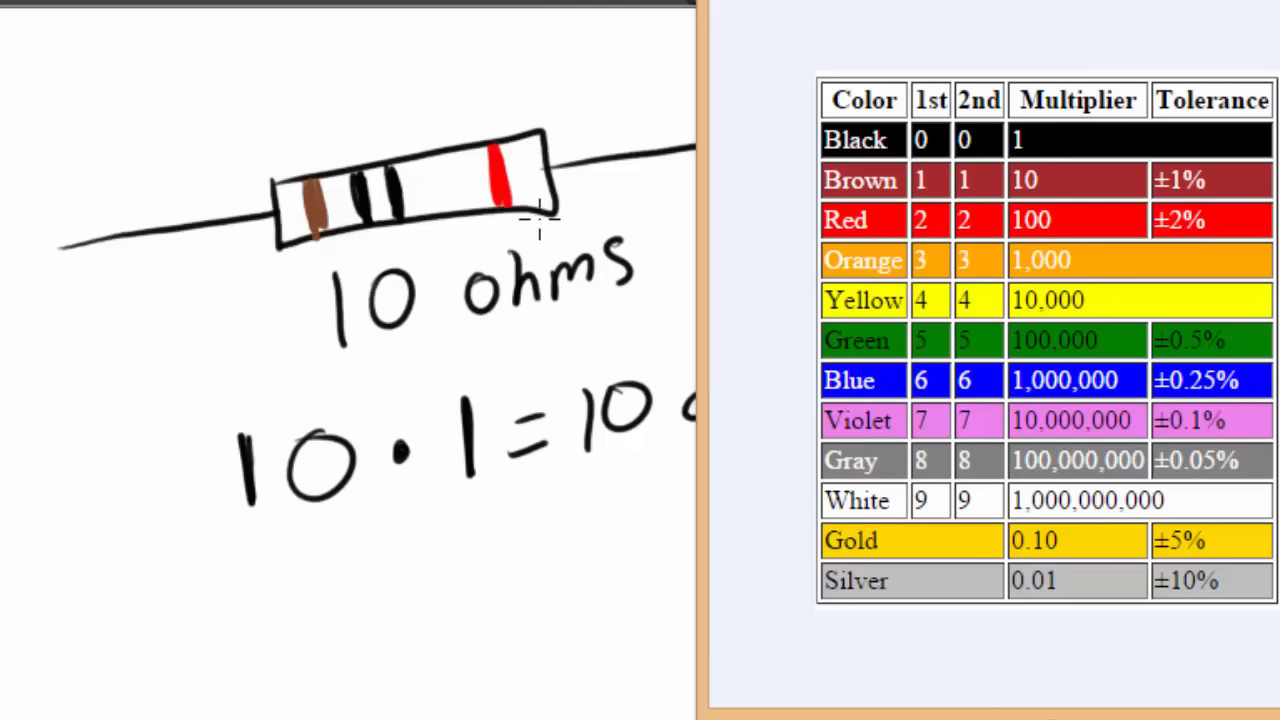
{"action": "mouse_move", "coordinate": [996, 150]}
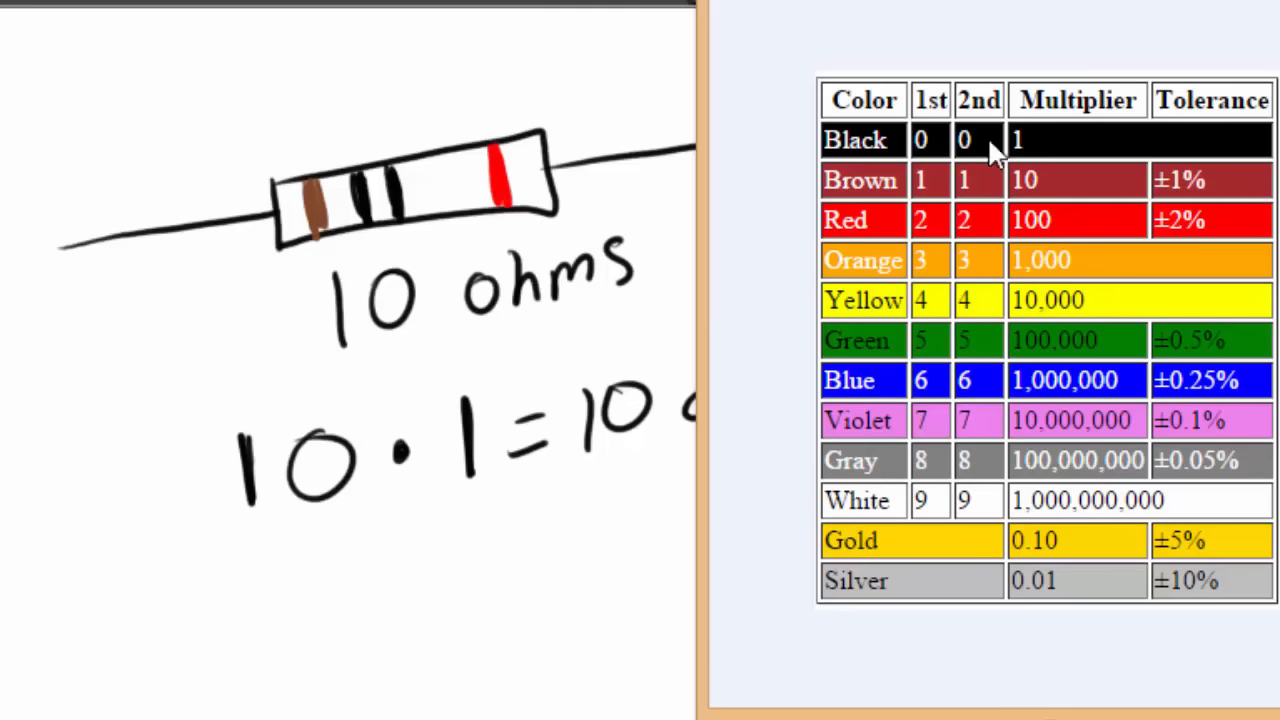
{"action": "mouse_move", "coordinate": [1188, 244]}
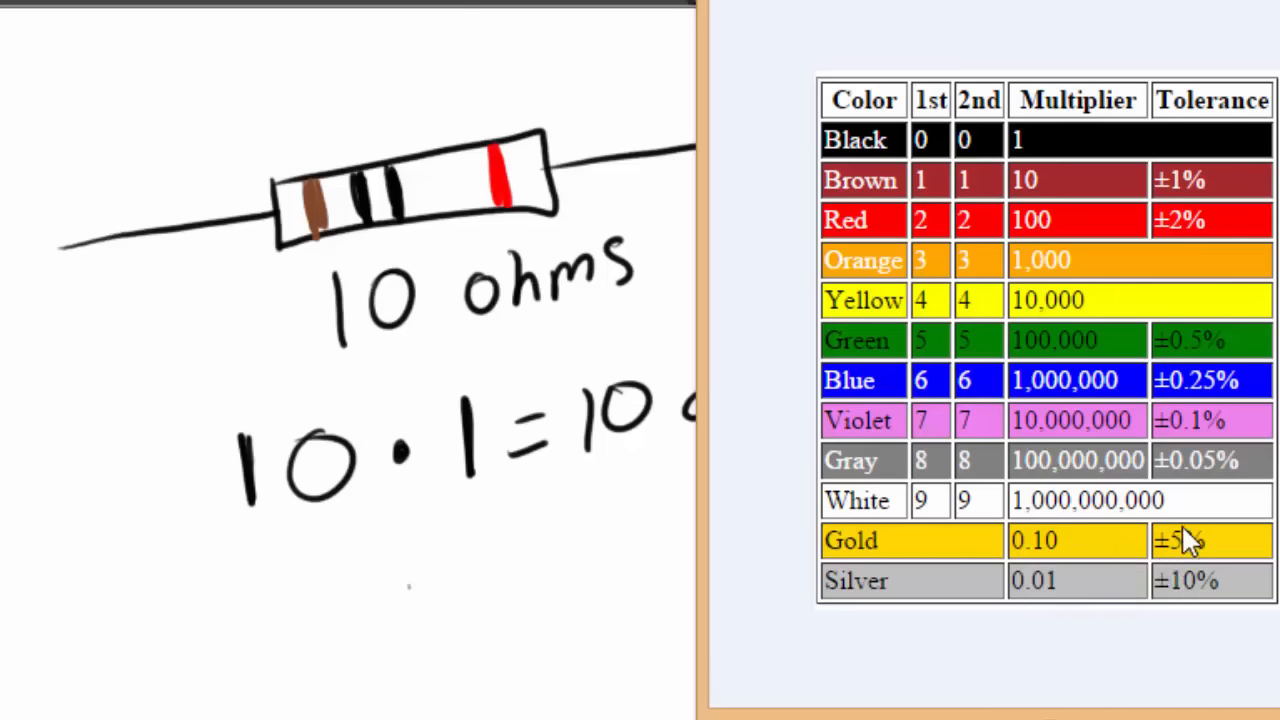
{"action": "mouse_move", "coordinate": [900, 36]}
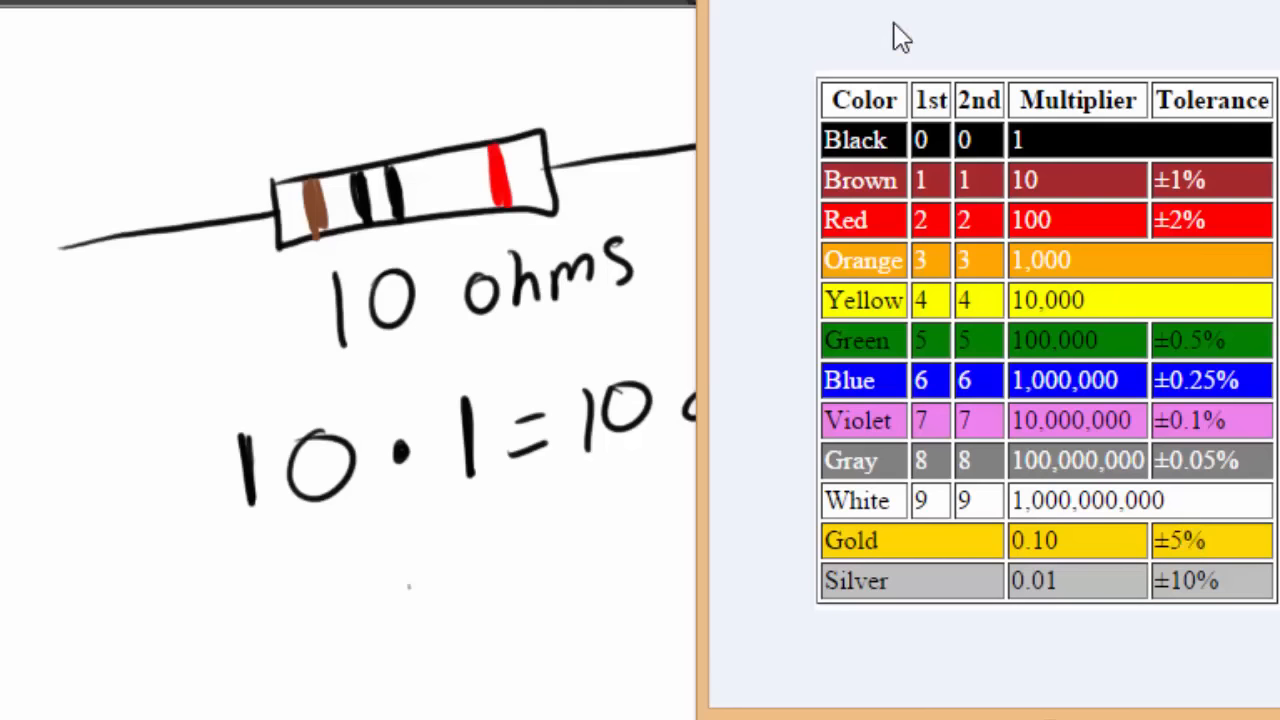
{"action": "mouse_move", "coordinate": [1196, 380]}
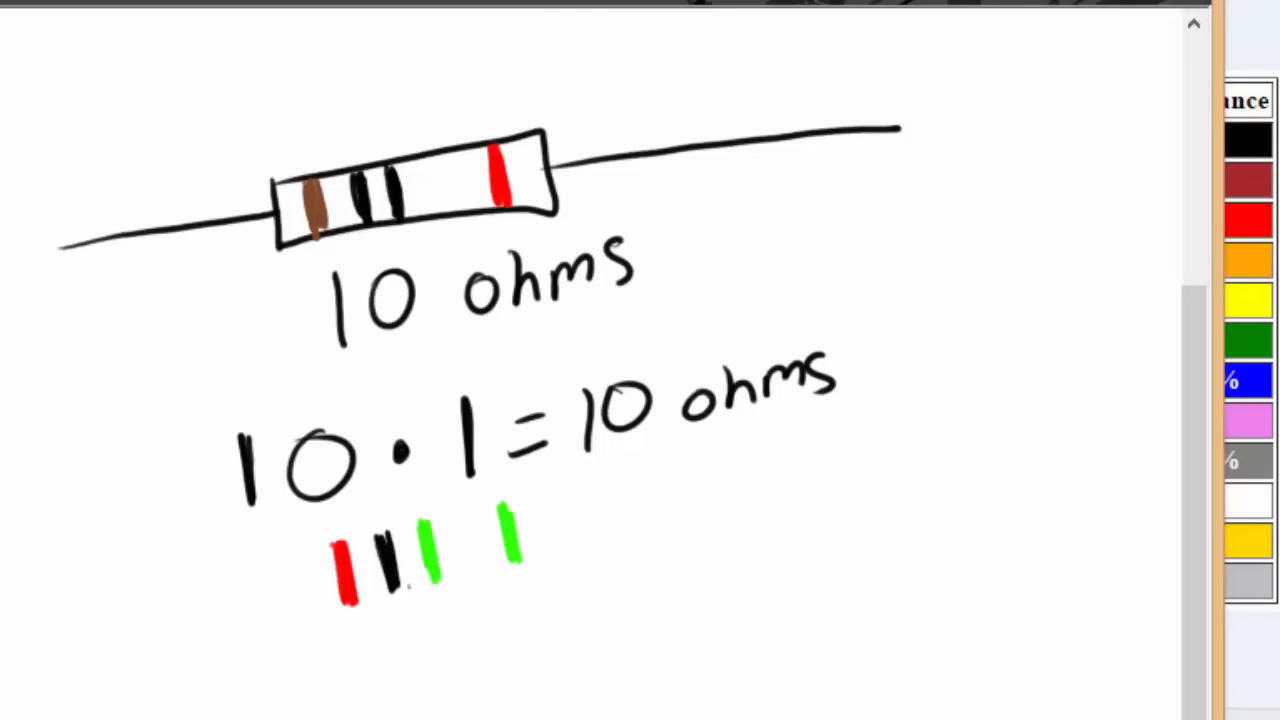
Draw the red, black and green colour bands for the second resistor
{"action": "left_click_drag", "start_coordinate": [300, 556], "coordinate": [540, 496]}
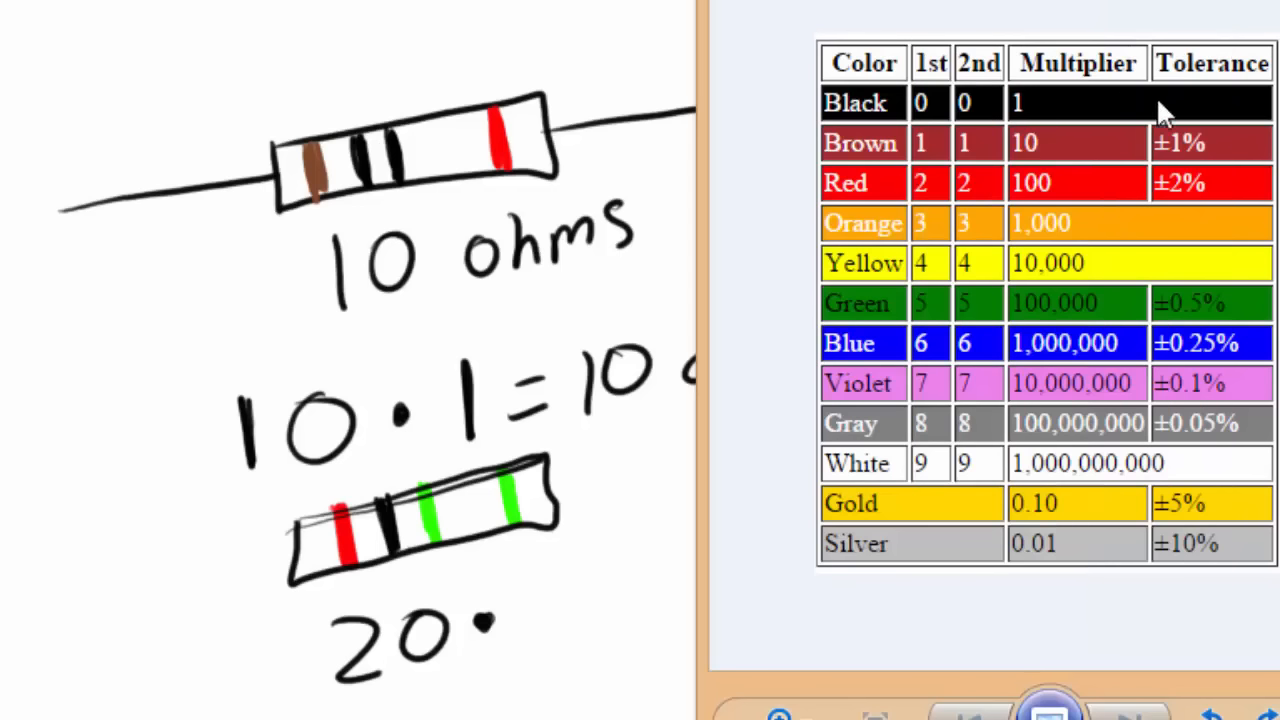
{"action": "mouse_move", "coordinate": [1020, 330]}
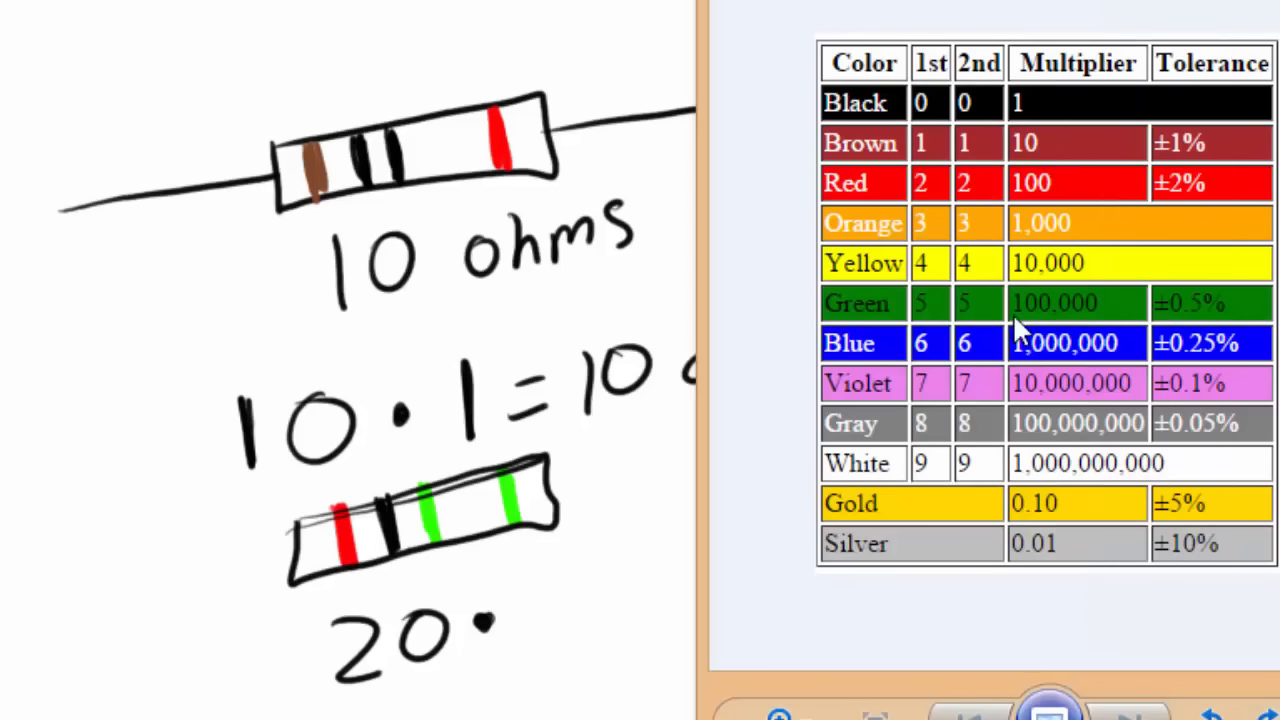
{"action": "mouse_move", "coordinate": [1050, 320]}
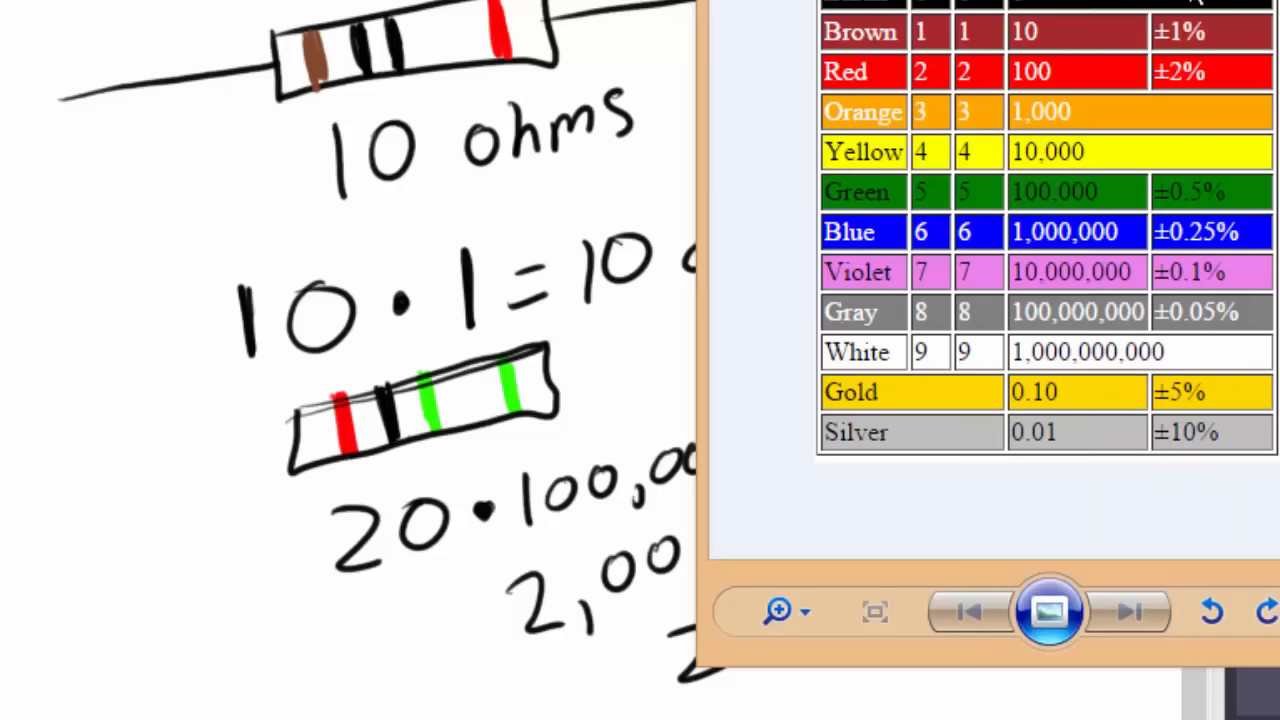
{"action": "mouse_move", "coordinate": [1220, 184]}
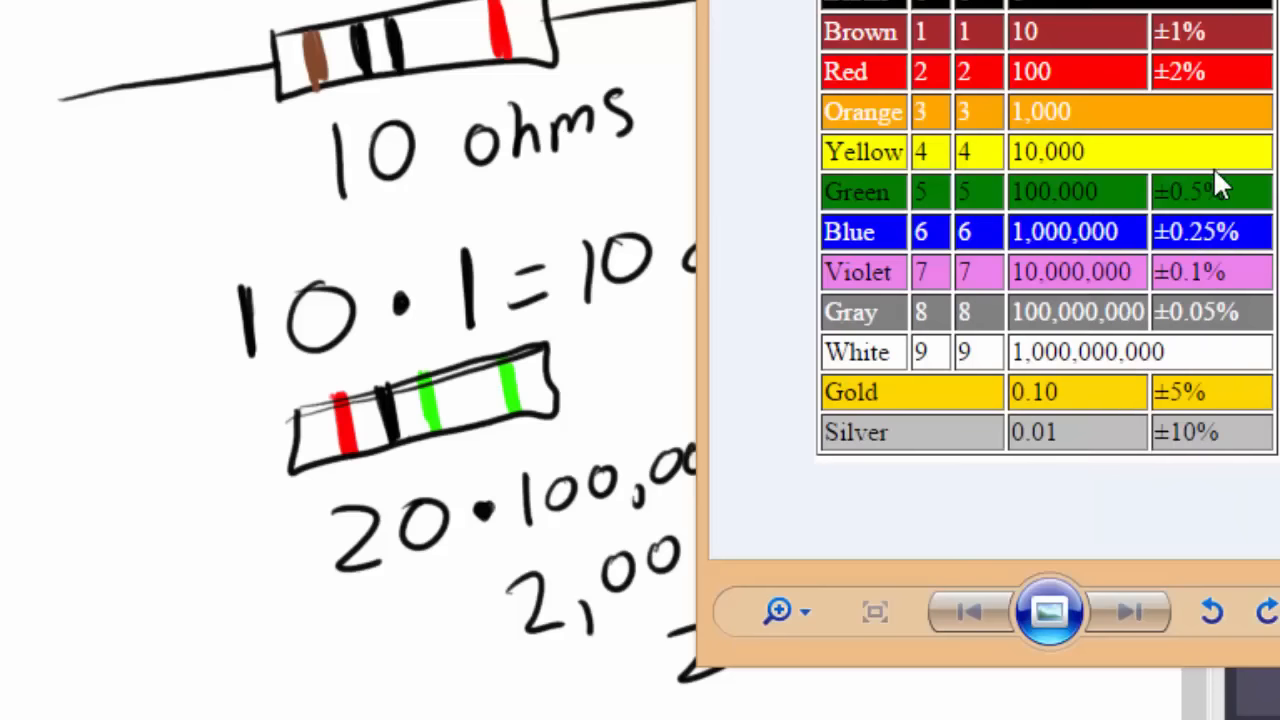